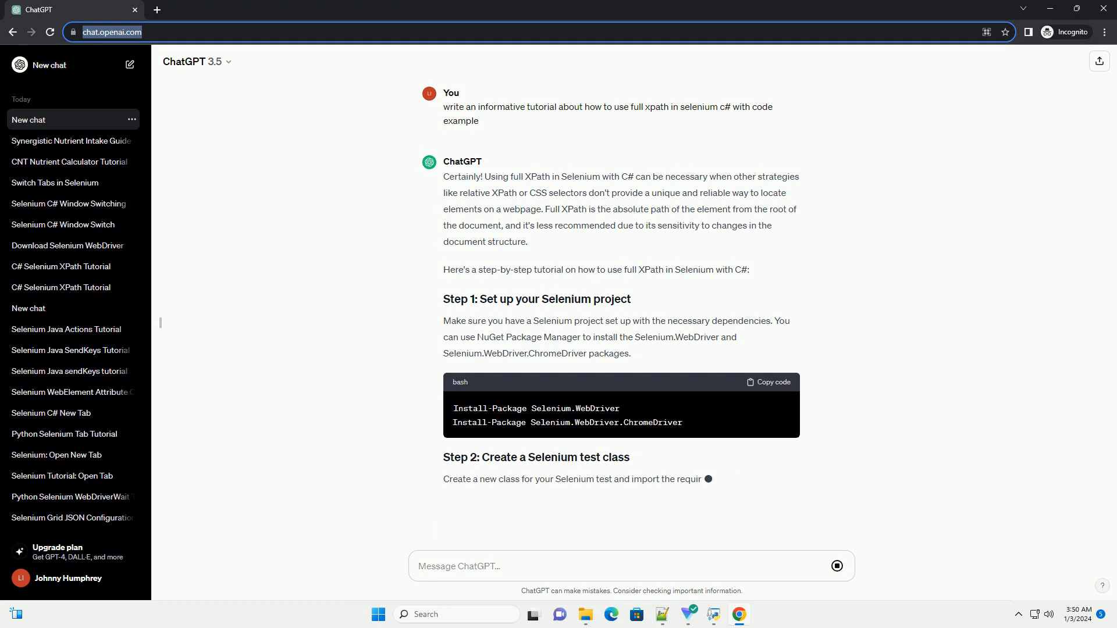
scroll(down, 3)
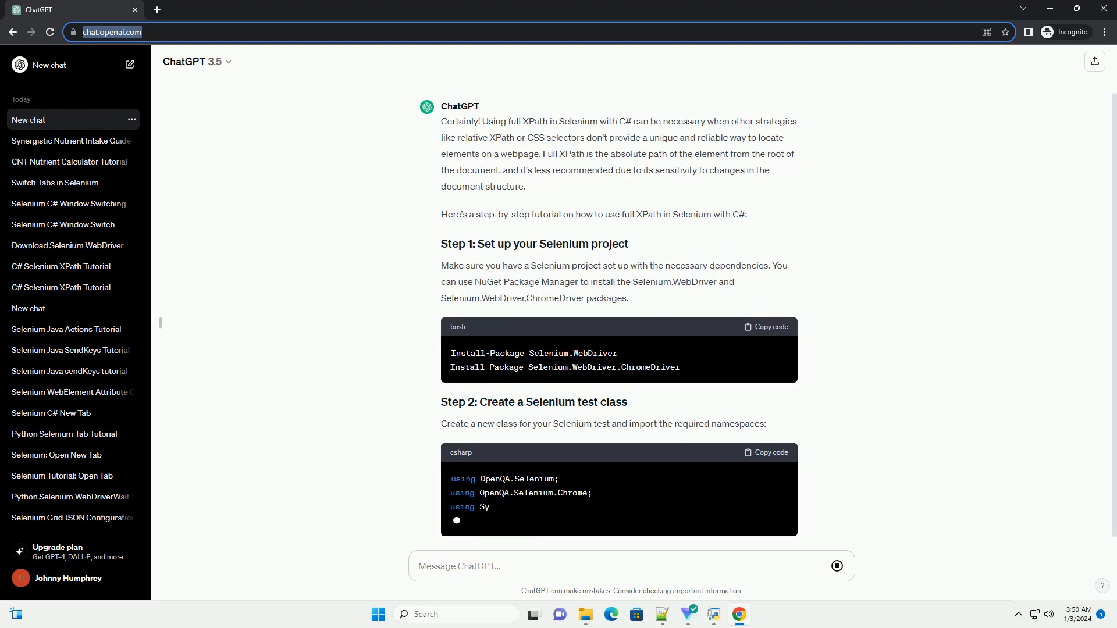
scroll(down, 3)
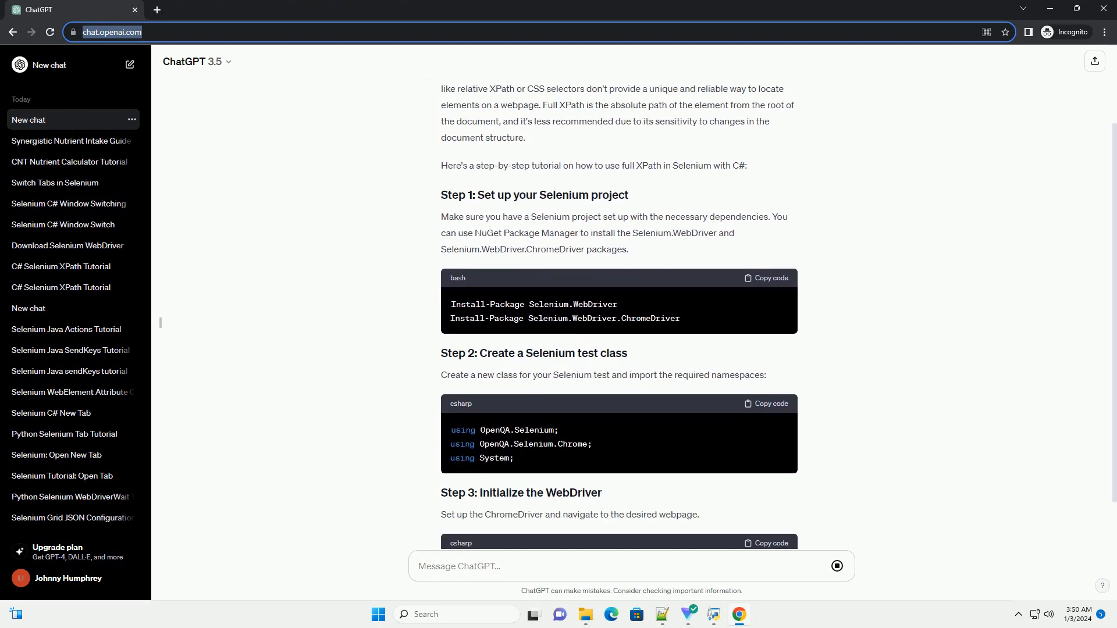
scroll(down, 3)
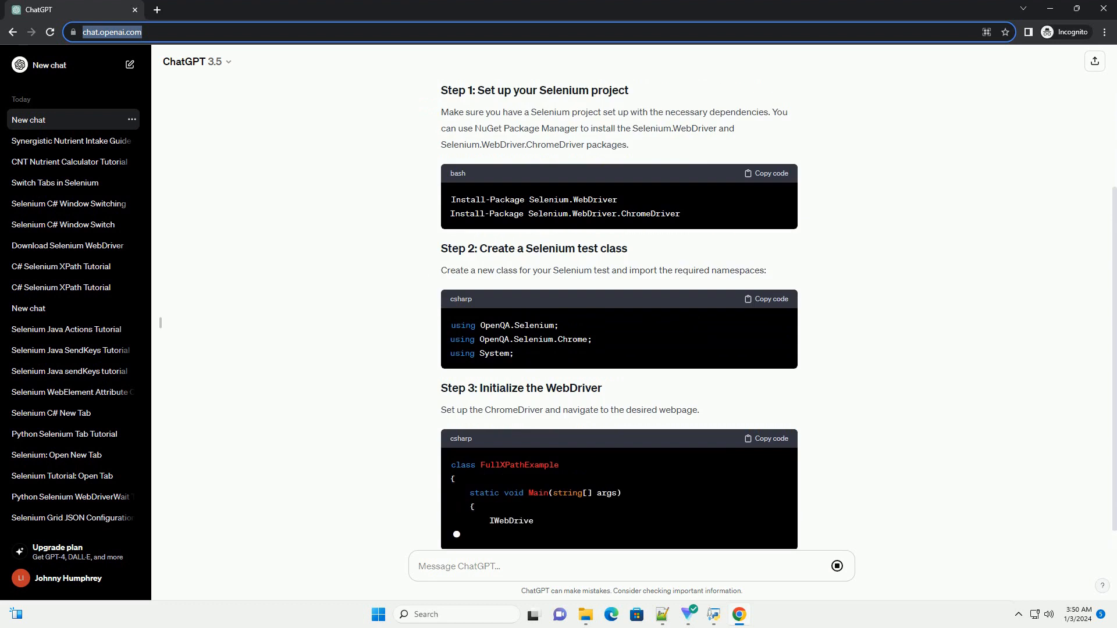
scroll(down, 3)
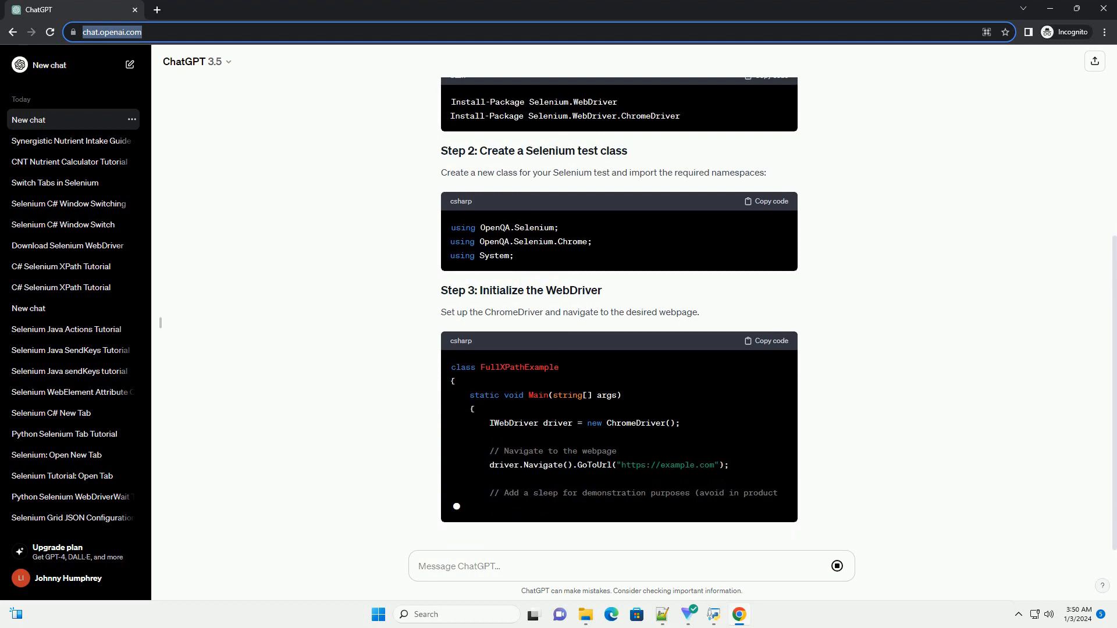
scroll(down, 3)
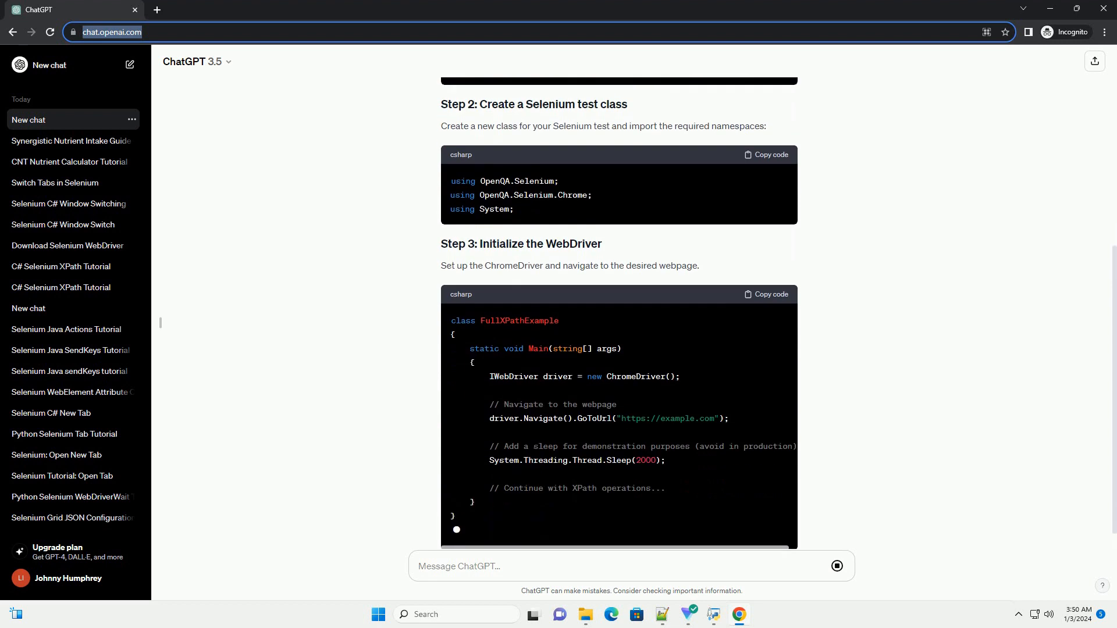
scroll(down, 3)
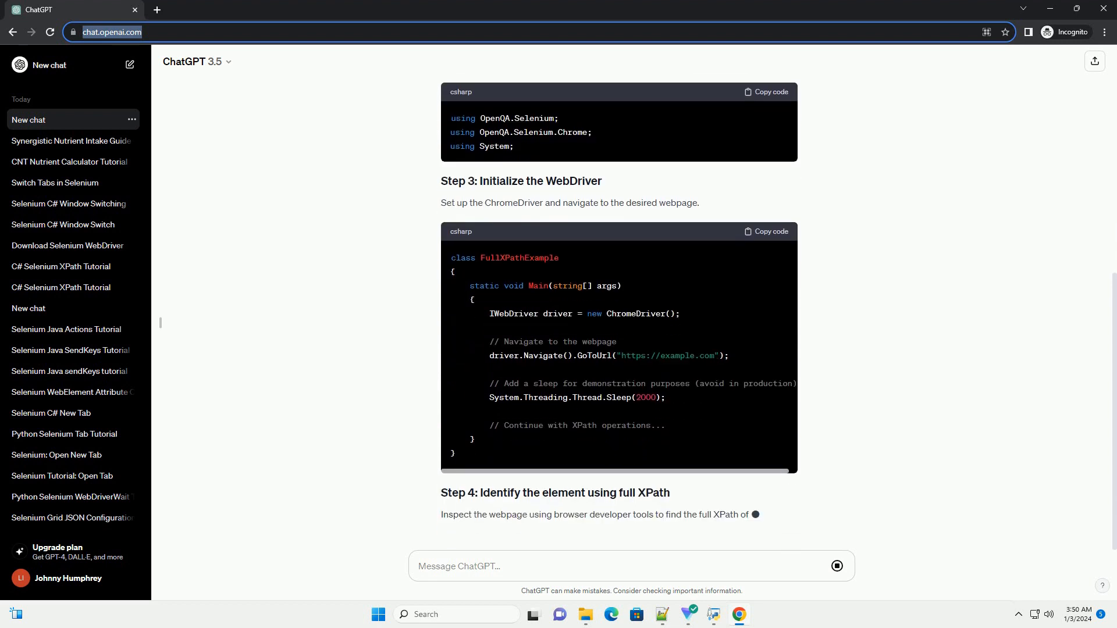
scroll(down, 3)
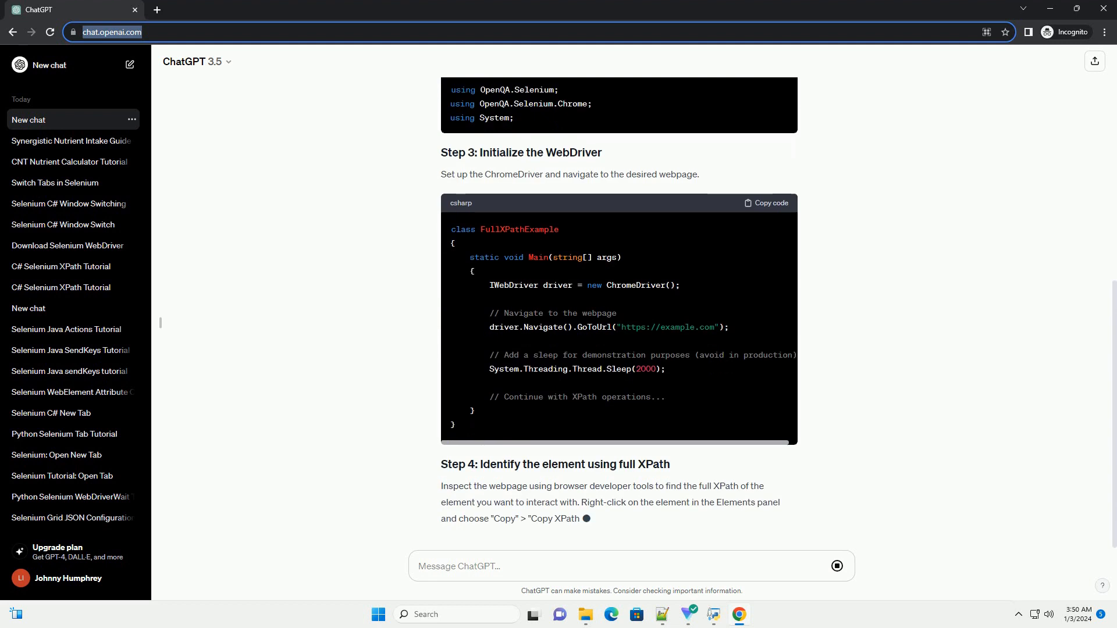
scroll(down, 3)
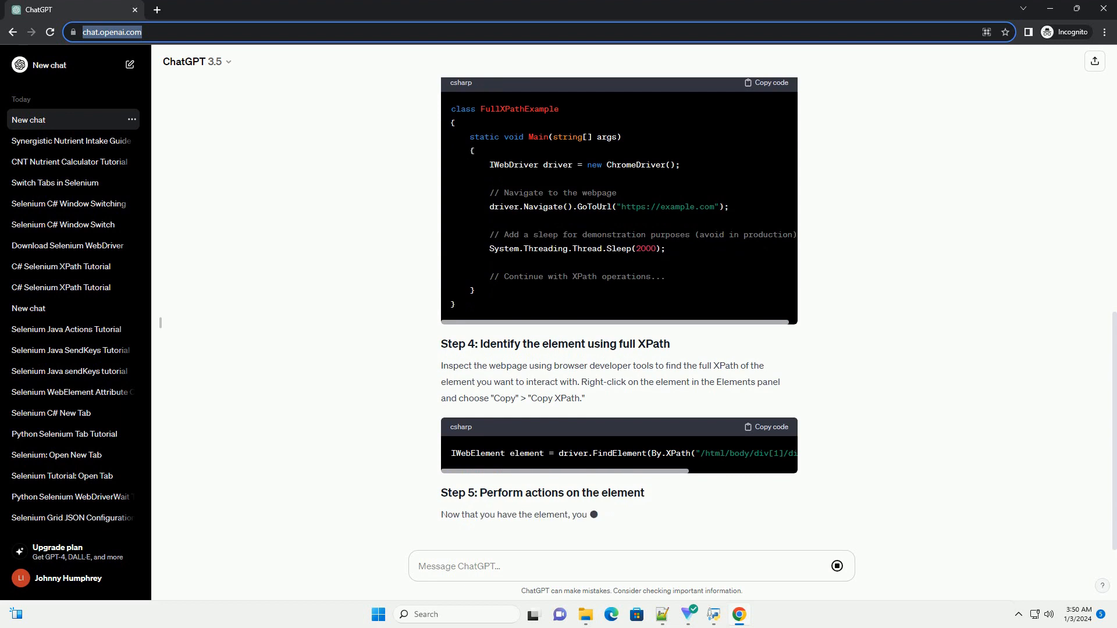
scroll(down, 3)
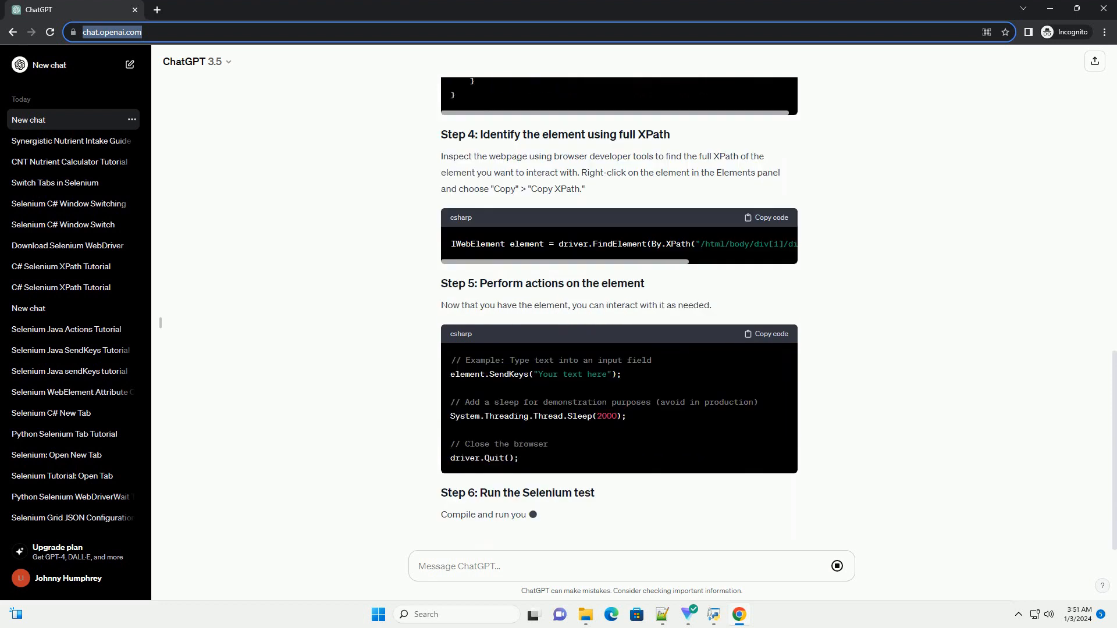
scroll(down, 3)
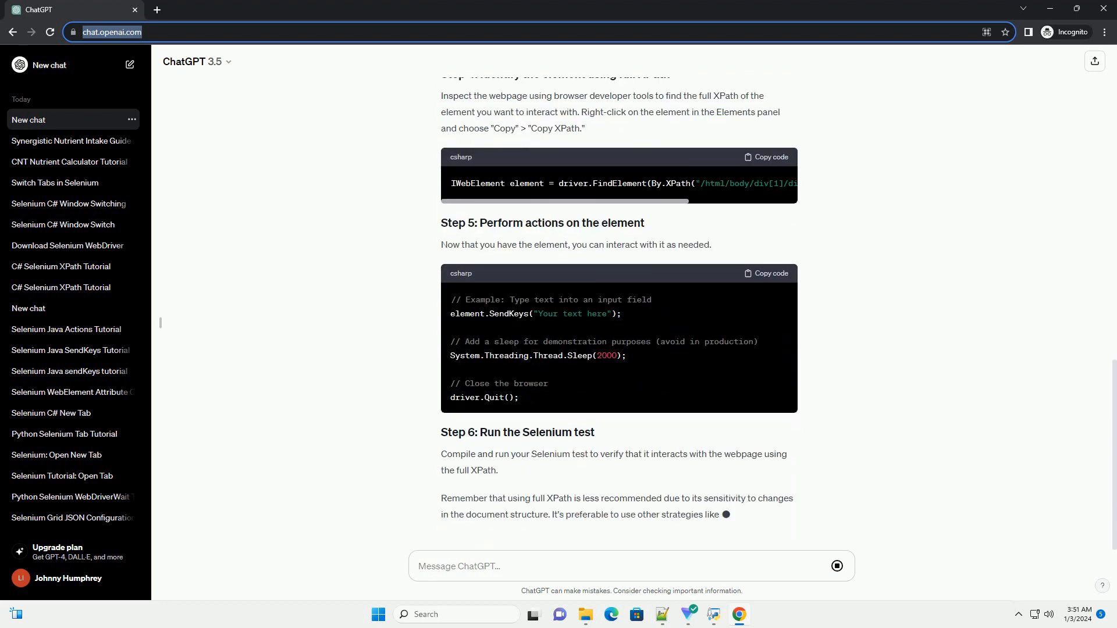